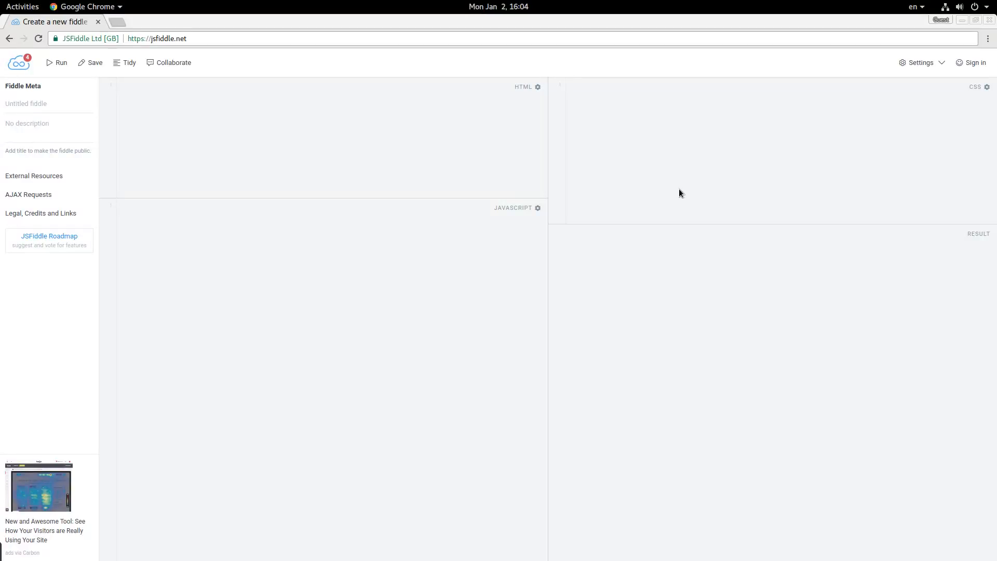
Write a width: 100px declaration in the CSS.
{"action": "type", "text": "wid"}
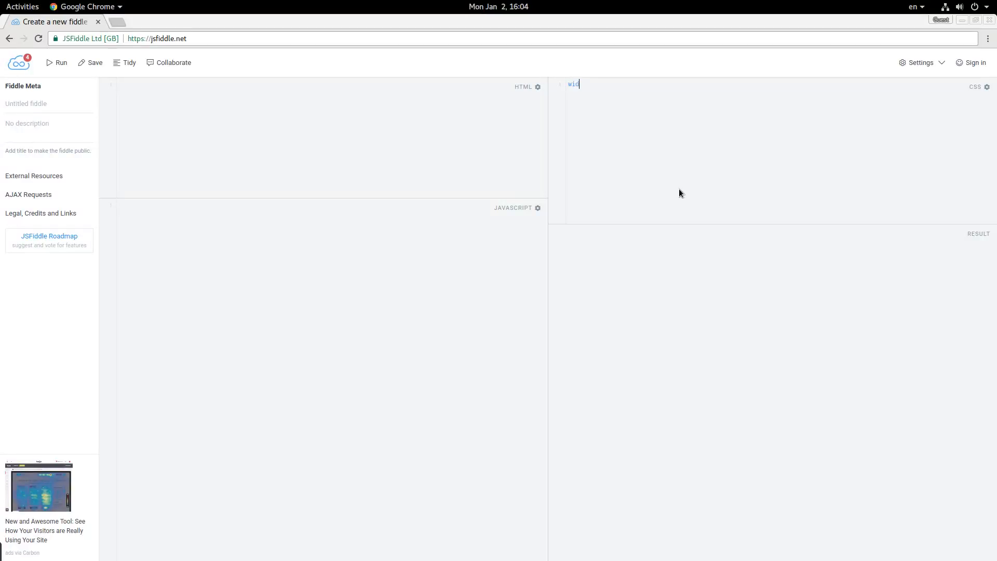
{"action": "type", "text": "th"}
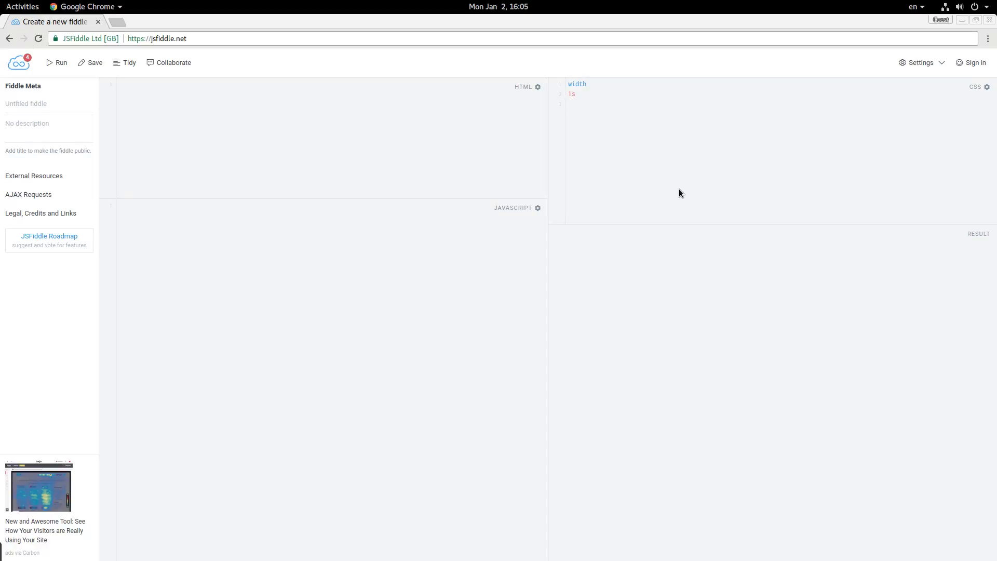
{"action": "type", "text": "100px"}
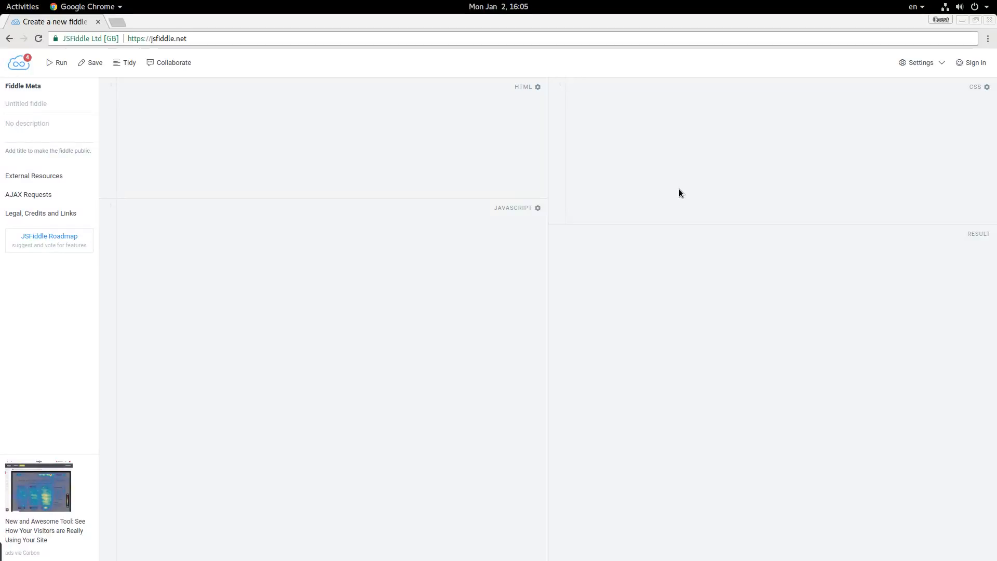
{"action": "type", "text": "@keyframes"}
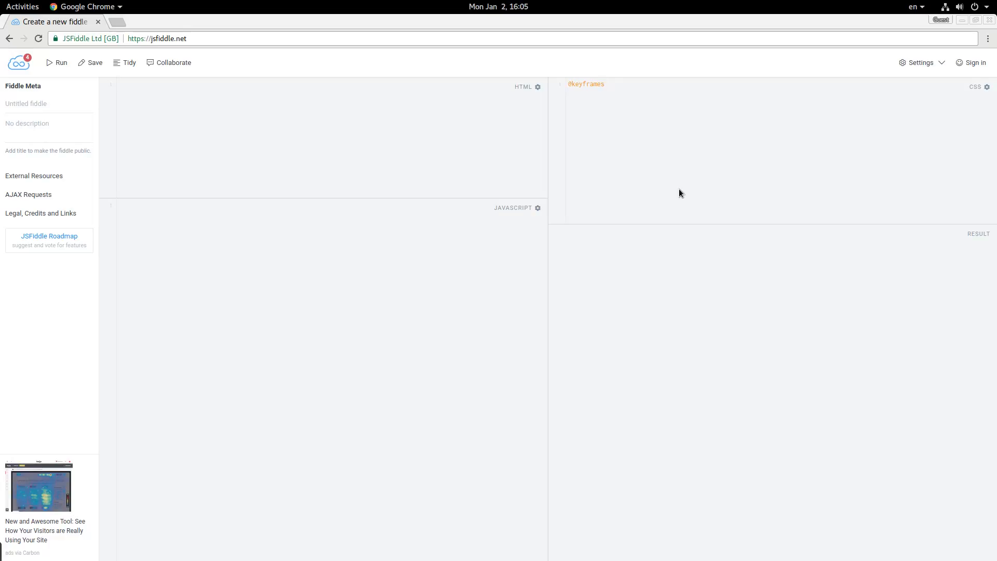
{"action": "left_click", "coordinate": [608, 83]}
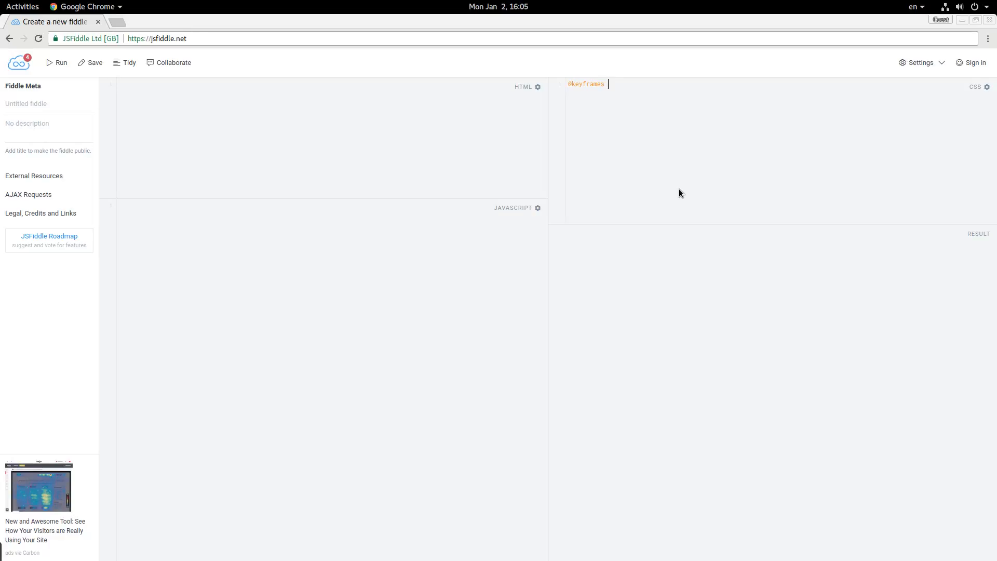
{"action": "type", "text": "animate-wid"}
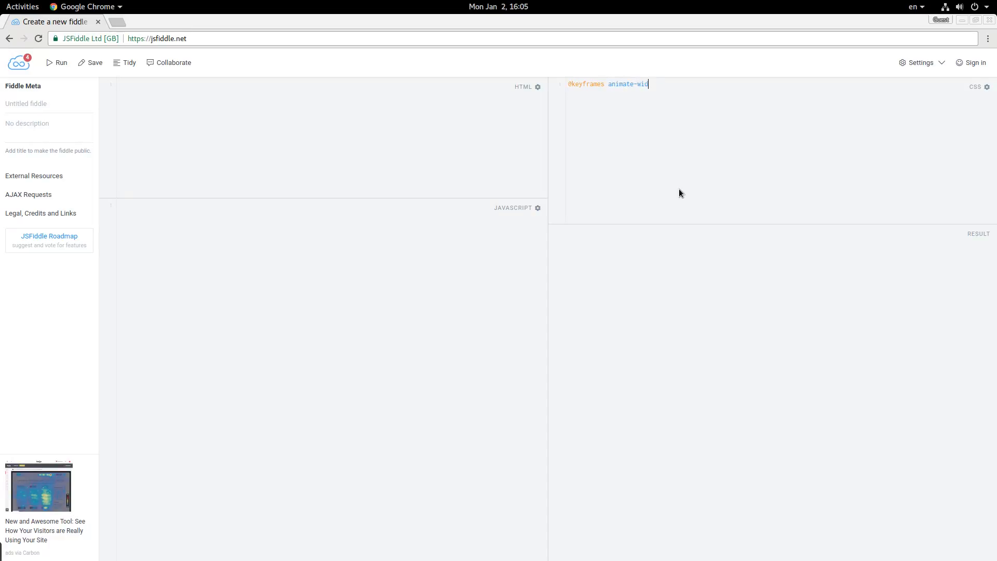
{"action": "type", "text": "th {"}
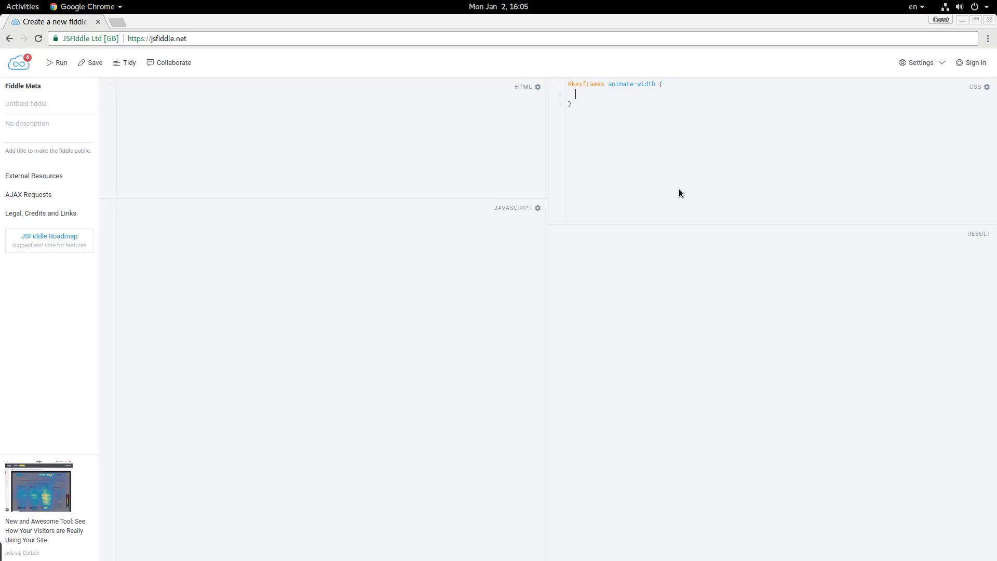
{"action": "type", "text": "from"}
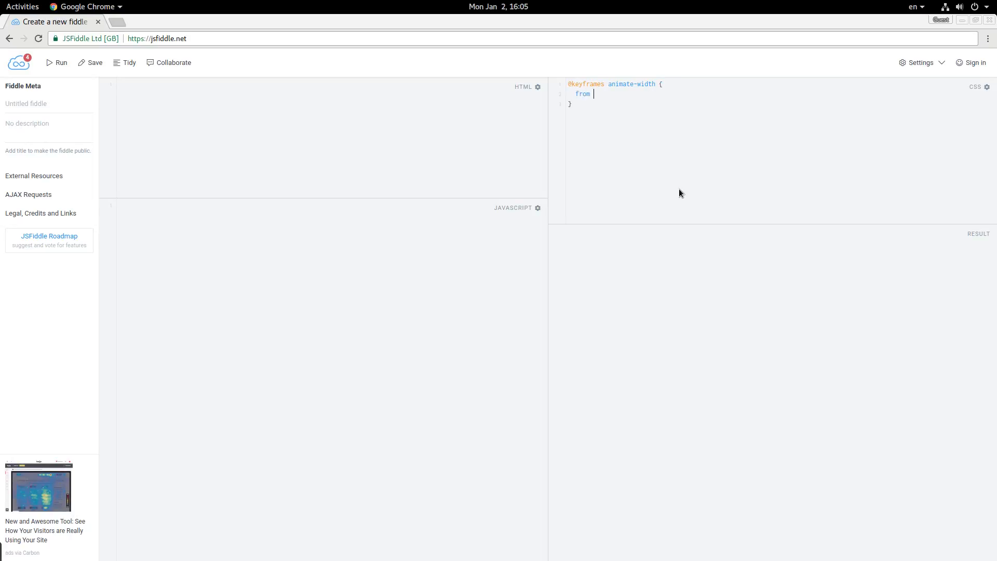
{"action": "type", "text": "{"}
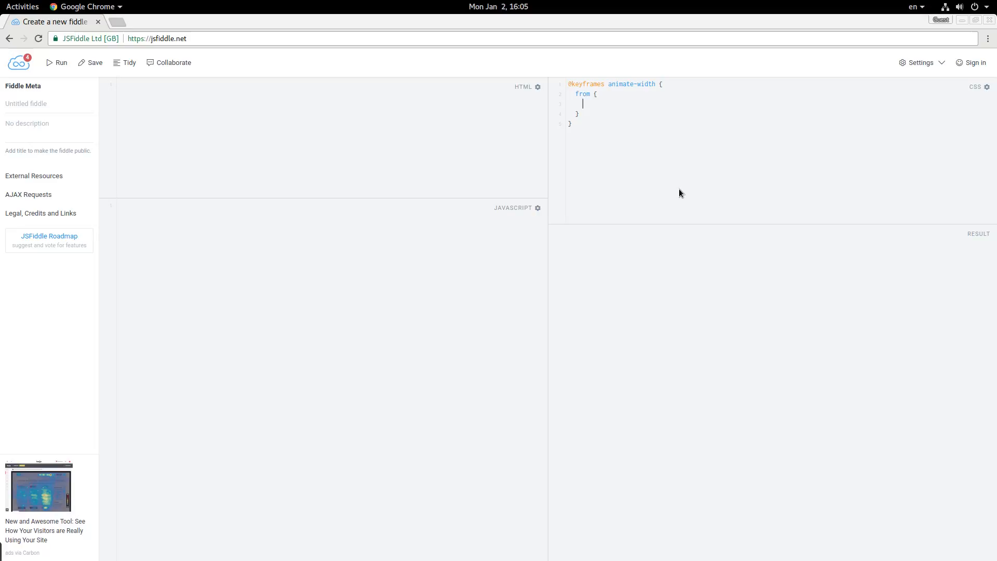
{"action": "type", "text": "width: 100"}
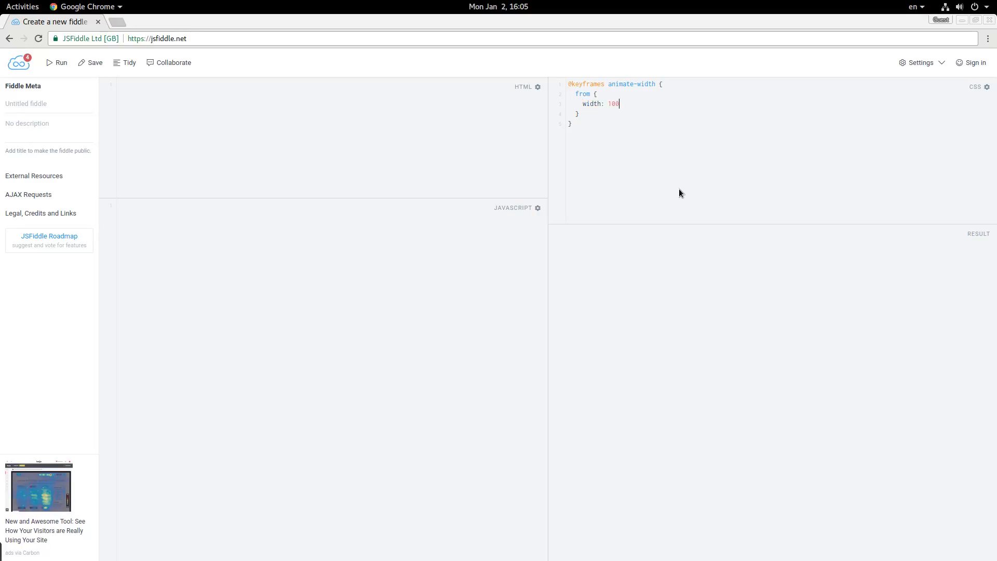
{"action": "type", "text": "px;"}
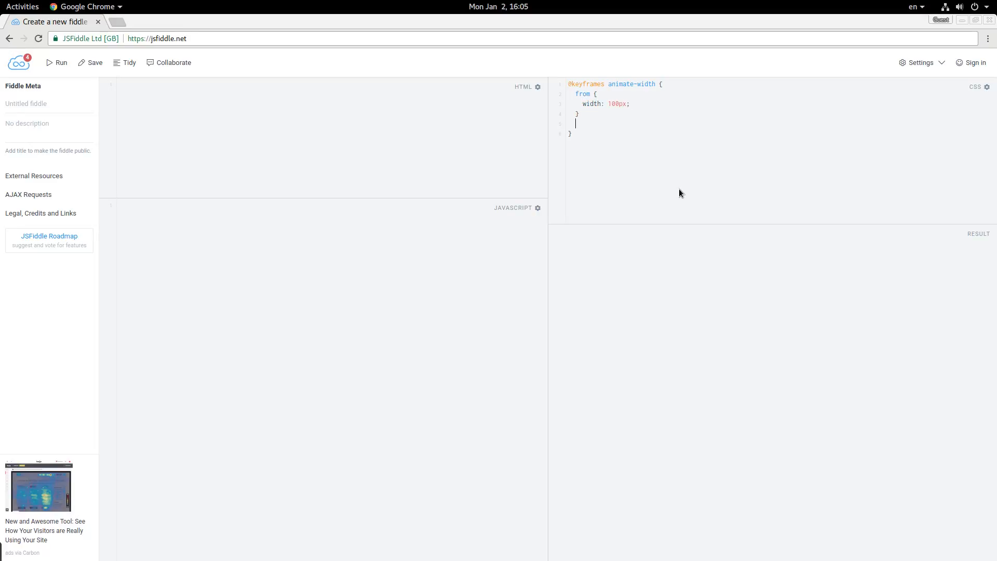
{"action": "type", "text": "to {"}
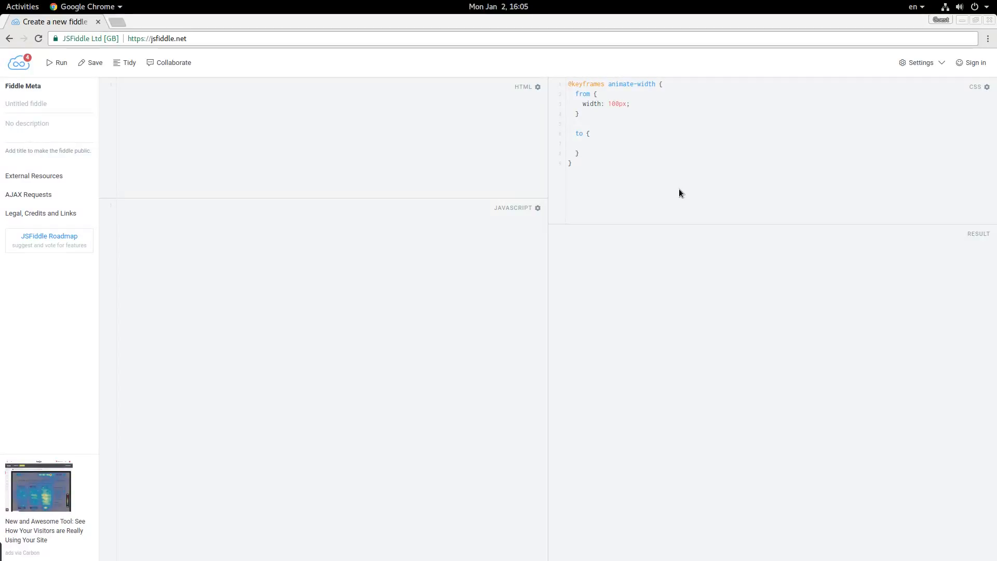
{"action": "type", "text": "width: 300px"}
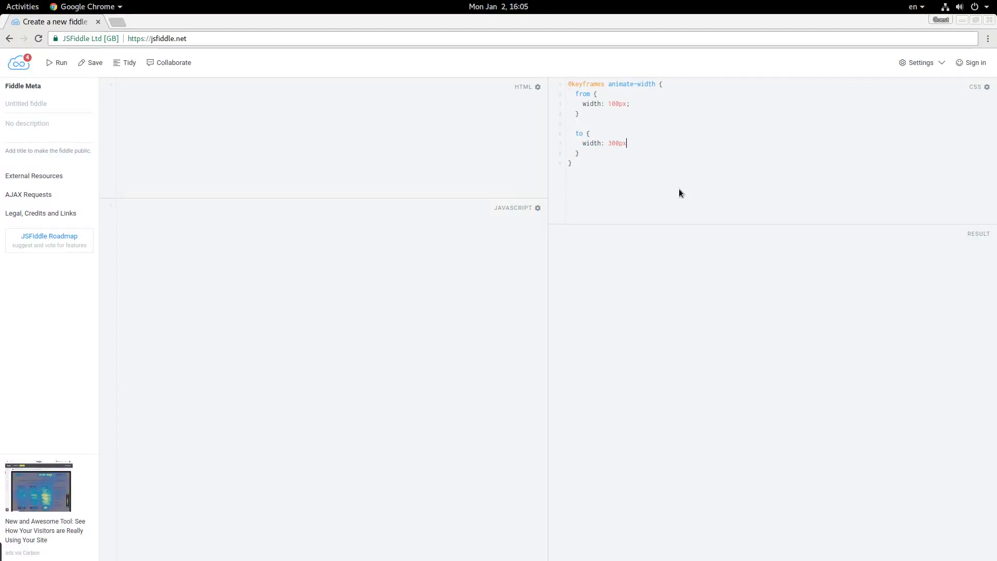
{"action": "type", "text": ";"}
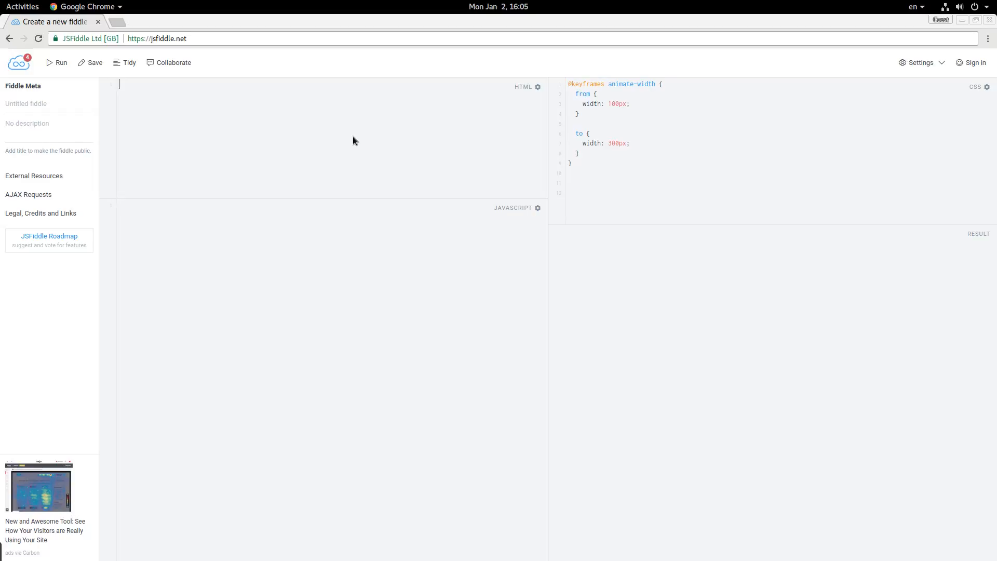
Add an empty <div class="animate"></div> to the HTML.
{"action": "type", "text": "<div"}
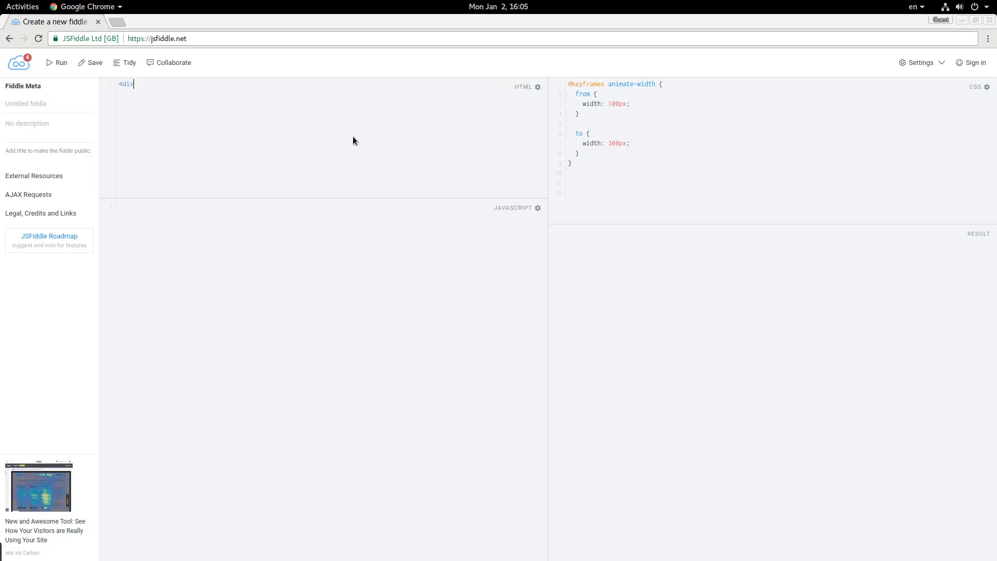
{"action": "type", "text": "class="}
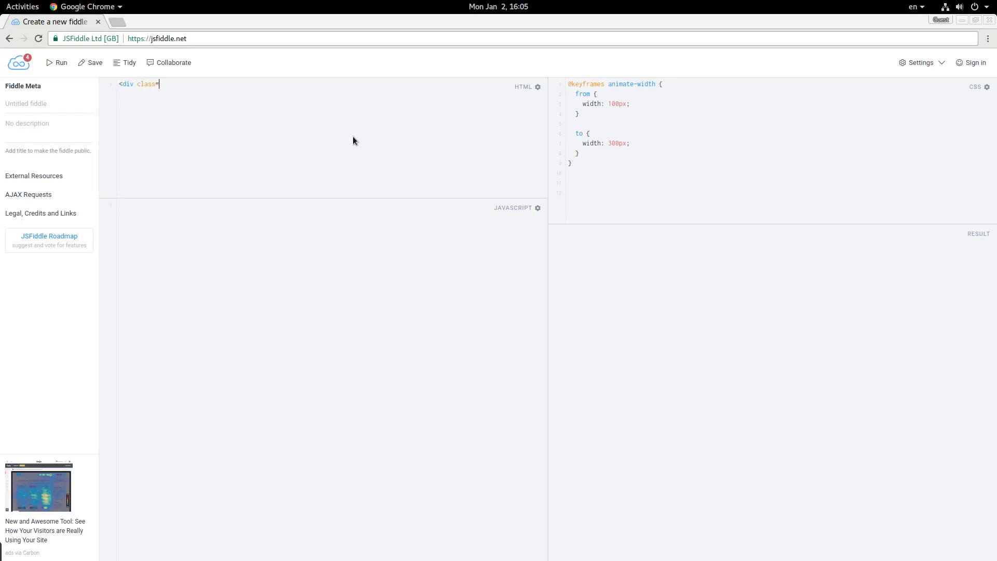
{"action": "type", "text": "\"animate\">"}
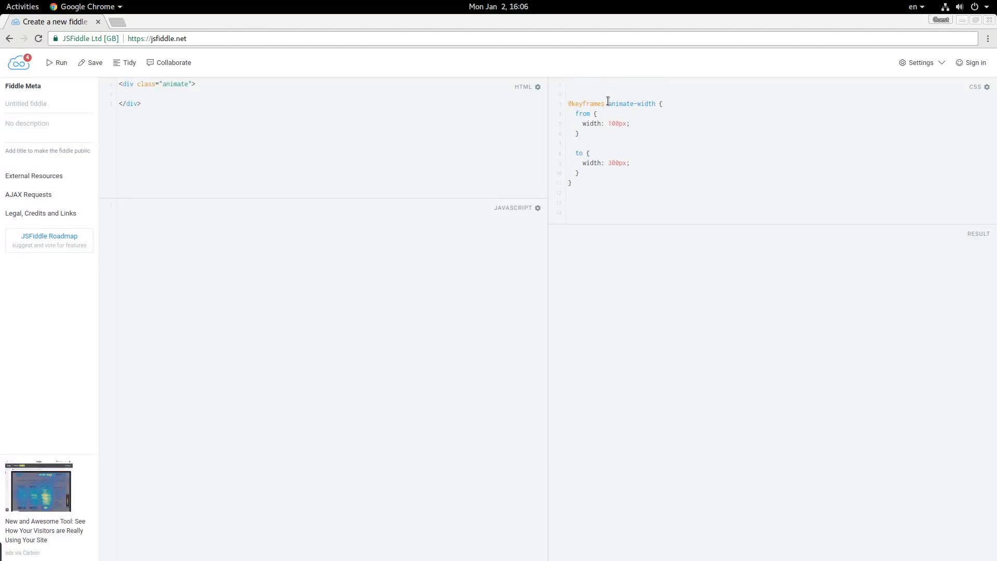
Create an .animate rule with width 100px and a red background.
{"action": "type", "text": ".animate {"}
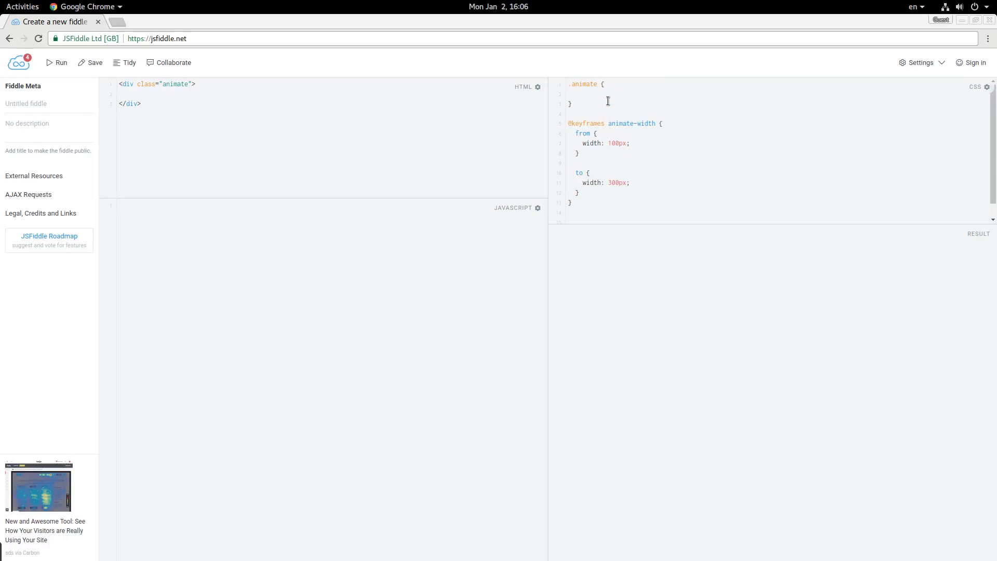
{"action": "type", "text": "width: 100px;"}
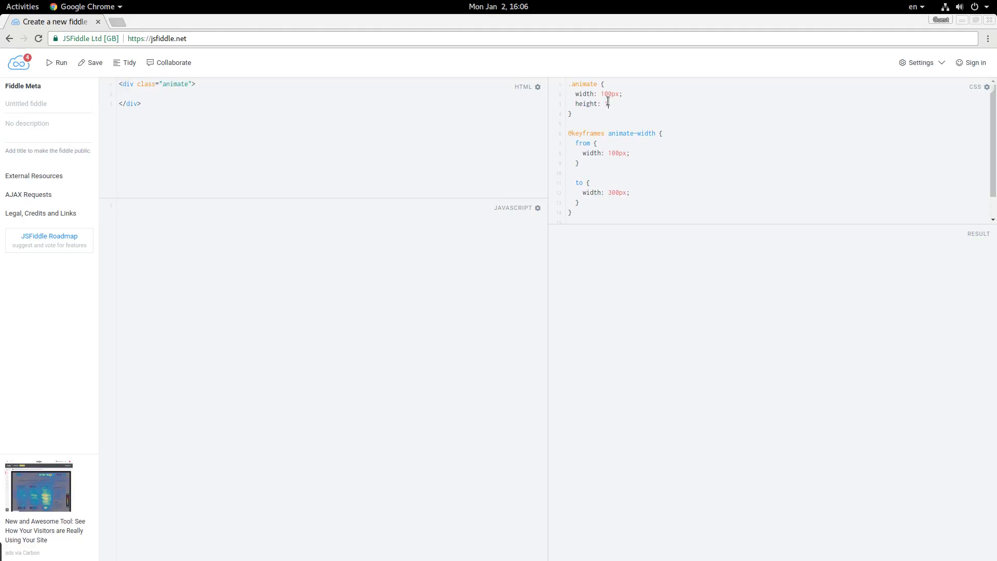
{"action": "type", "text": "background-color: r"}
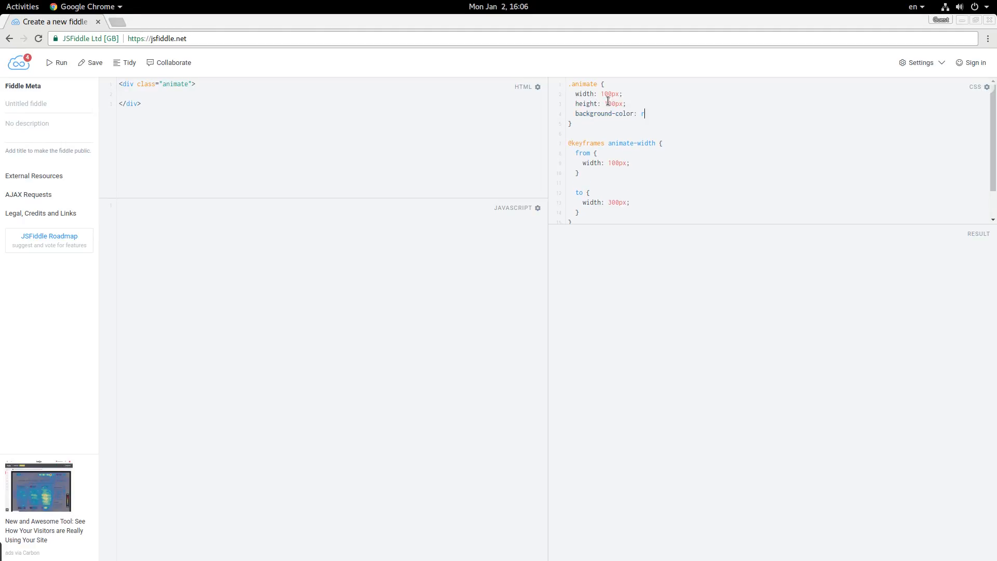
{"action": "type", "text": "ed;"}
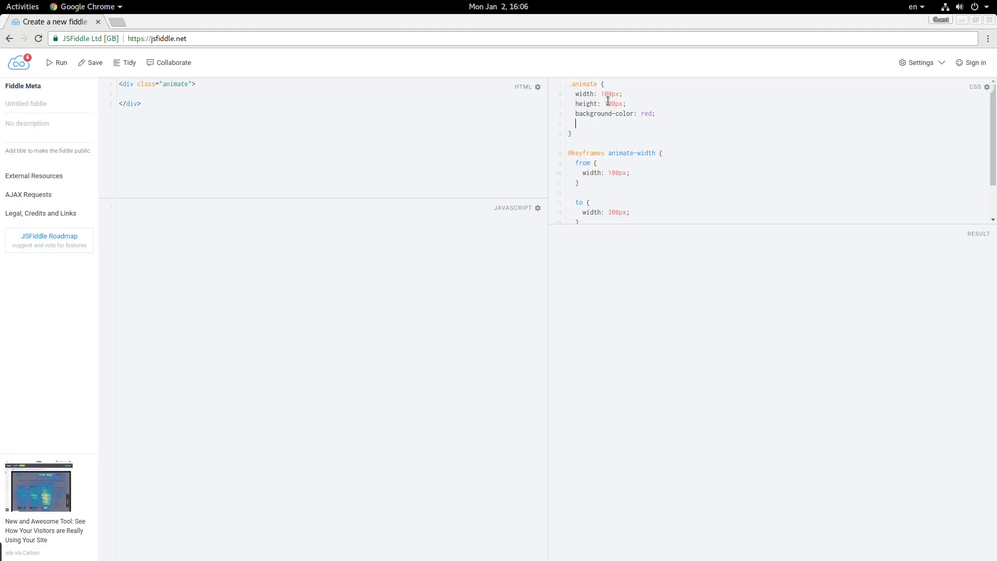
Give .animate the animation animate-width 1s infinite alternate.
{"action": "type", "text": "a"}
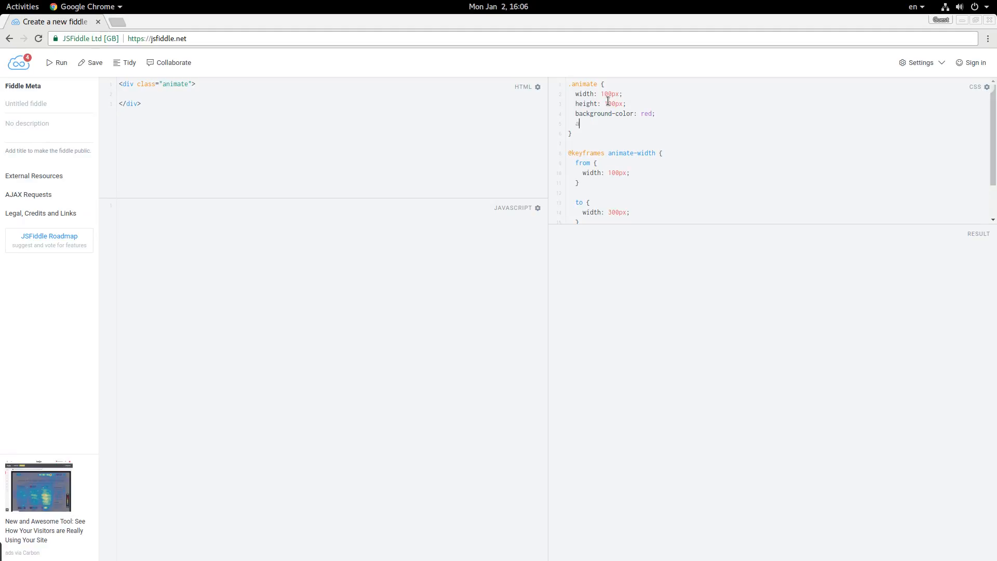
{"action": "type", "text": "nimation:"}
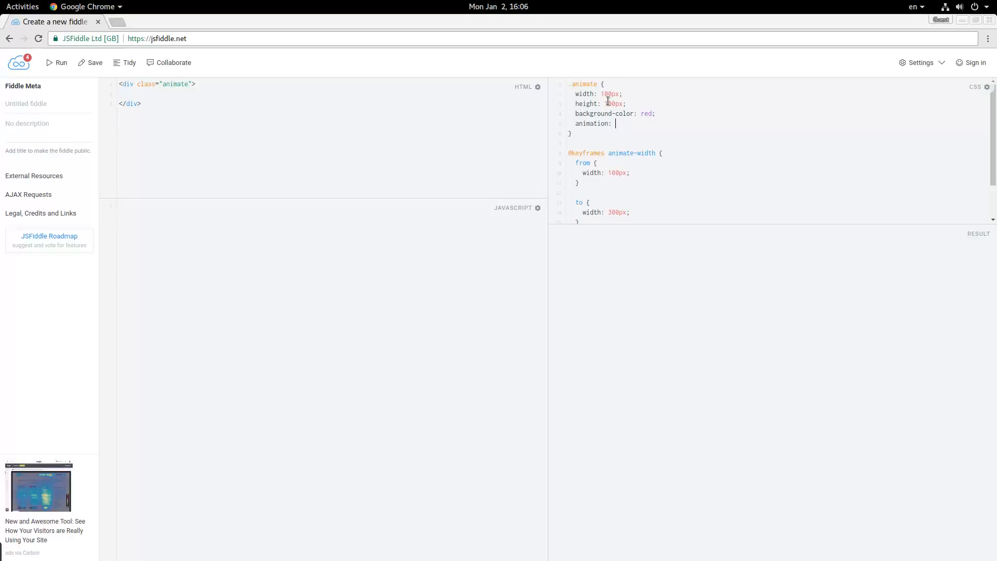
{"action": "type", "text": "animate-"}
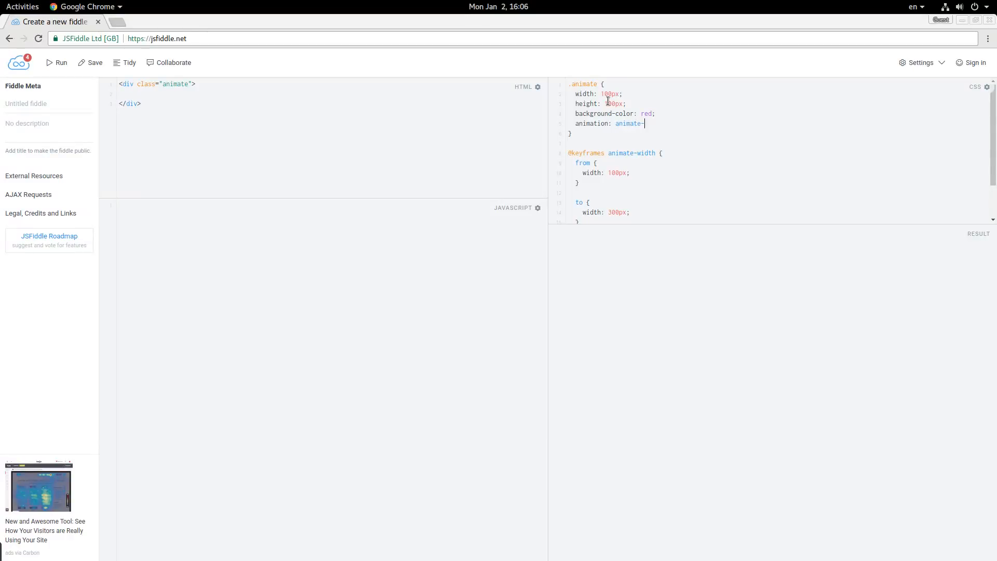
{"action": "type", "text": "width"}
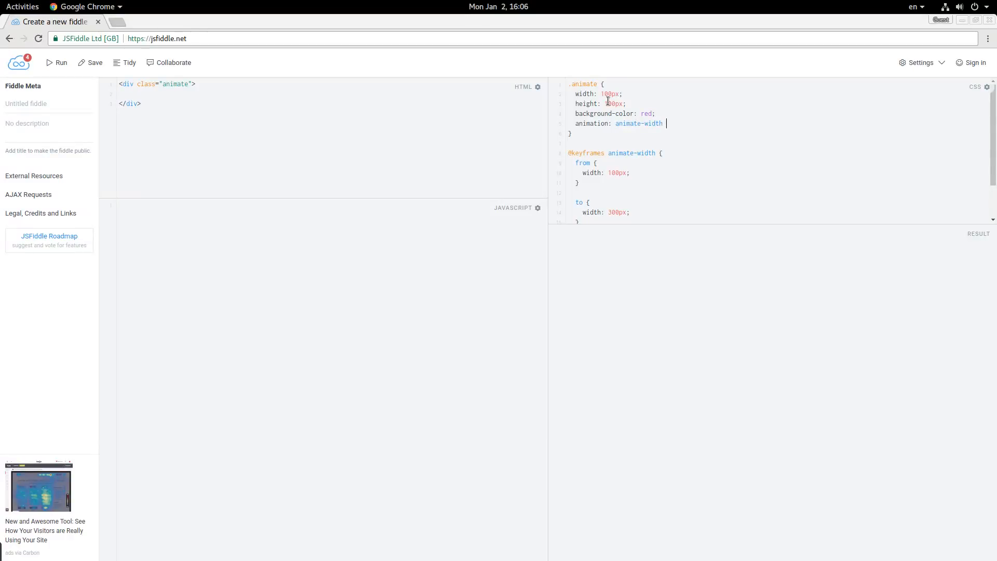
{"action": "type", "text": "1s;"}
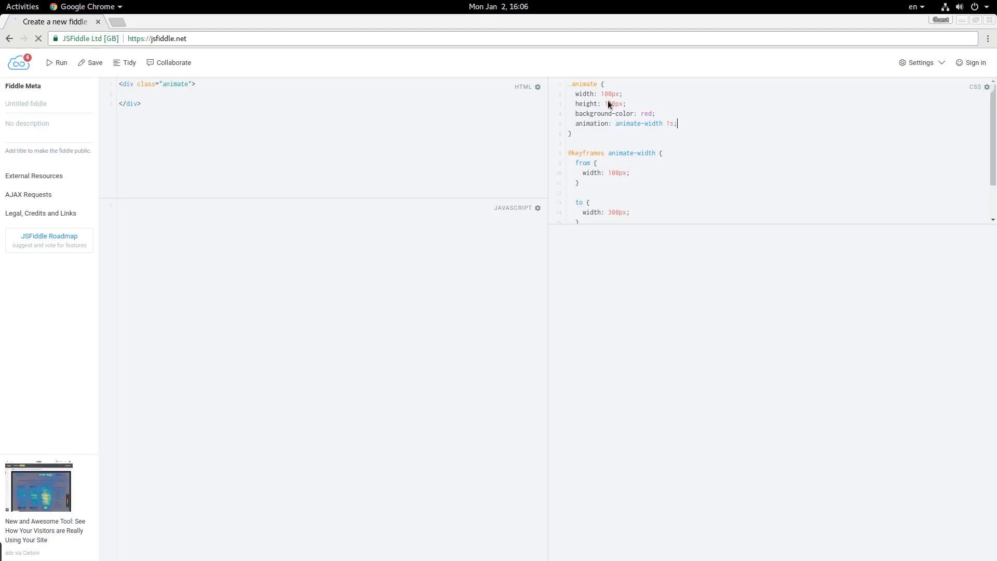
{"action": "left_click", "coordinate": [57, 62]}
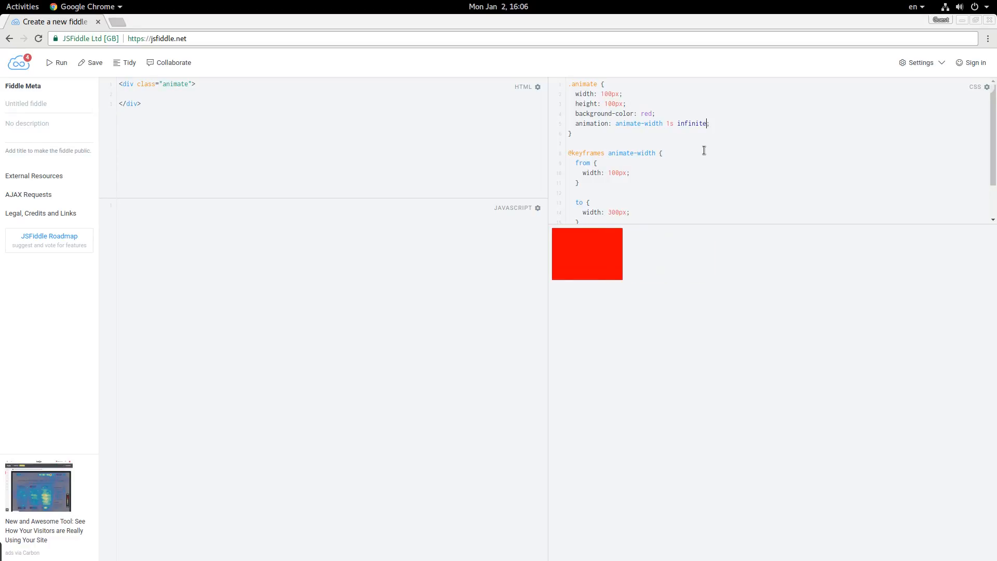
{"action": "type", "text": "alternate"}
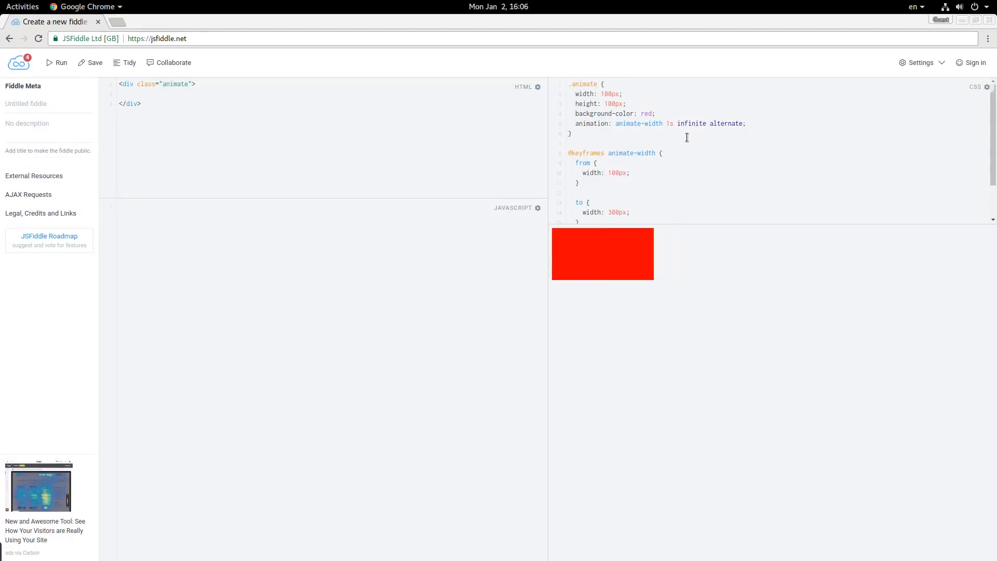
{"action": "mouse_move", "coordinate": [703, 147]}
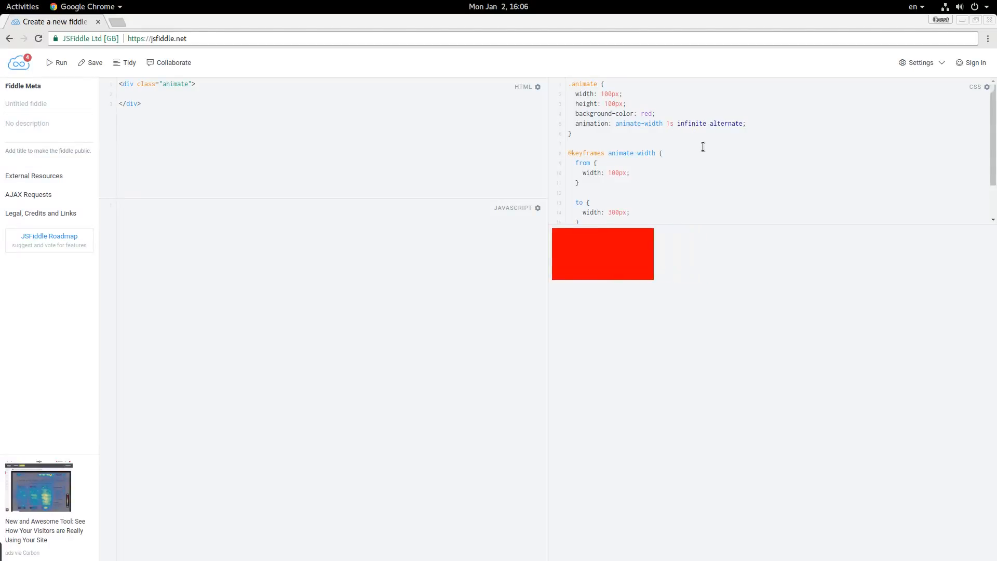
{"action": "type", "text": "linear"}
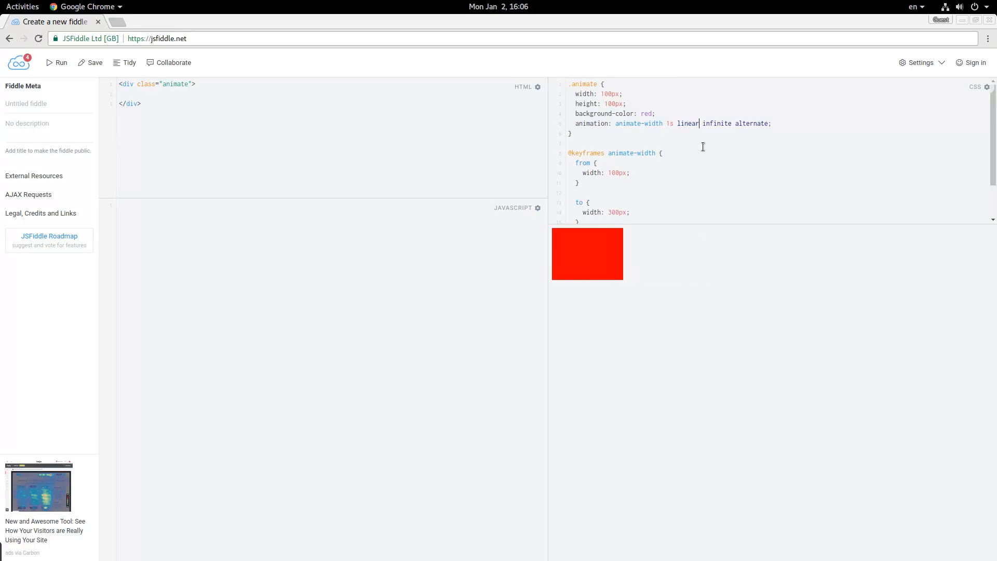
{"action": "mouse_move", "coordinate": [686, 118]}
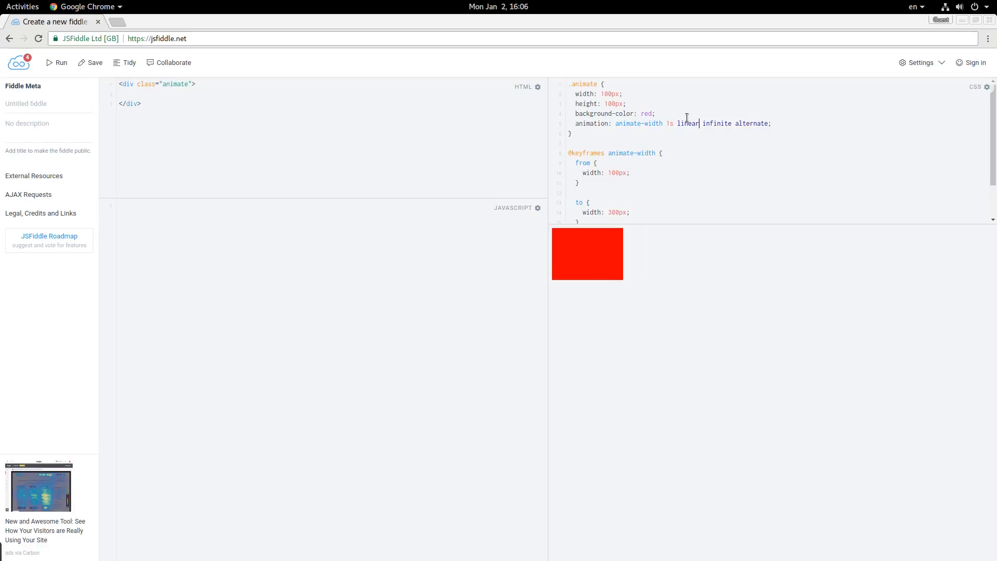
{"action": "double_click", "coordinate": [688, 124]}
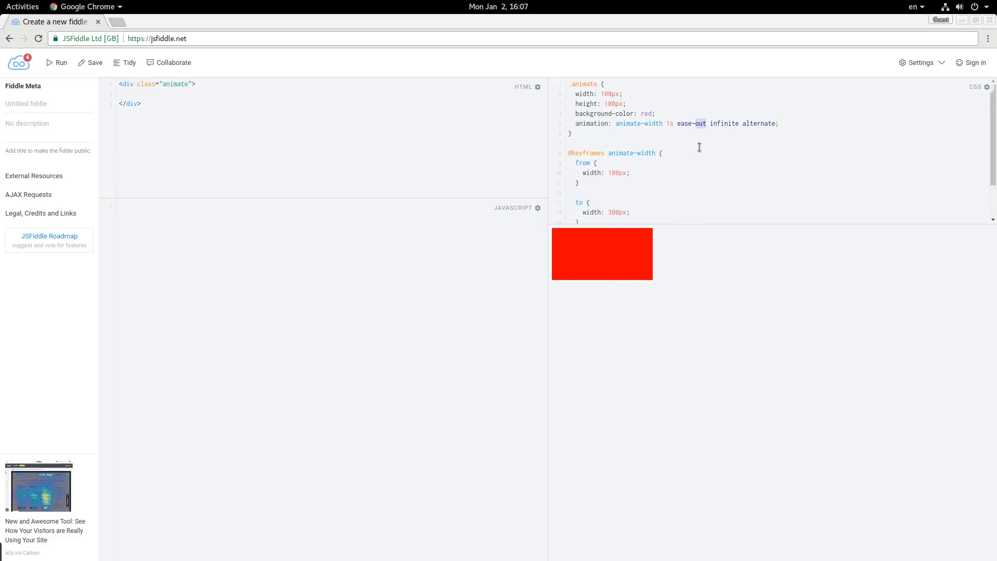
{"action": "type", "text": "ease-in-"}
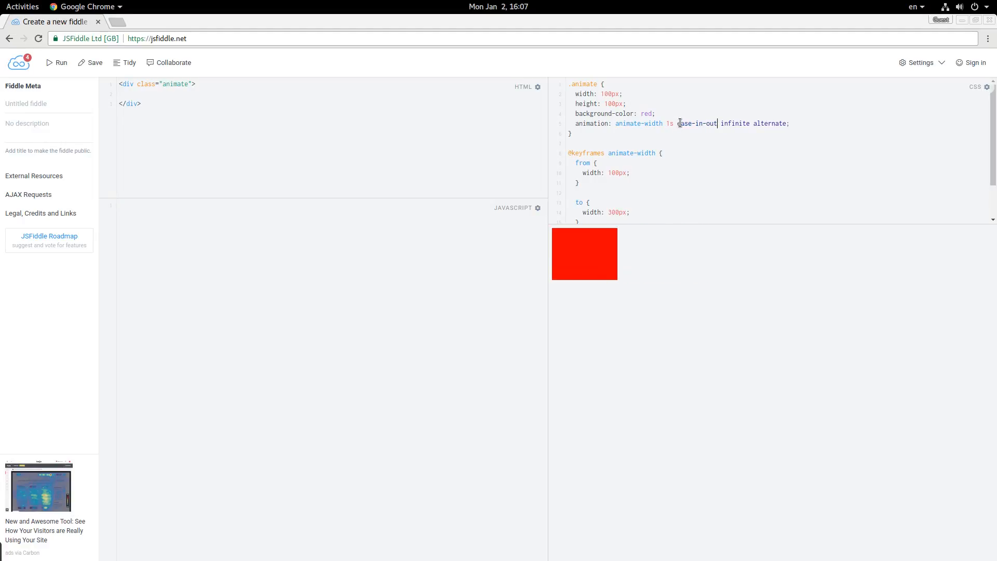
{"action": "double_click", "coordinate": [696, 124]}
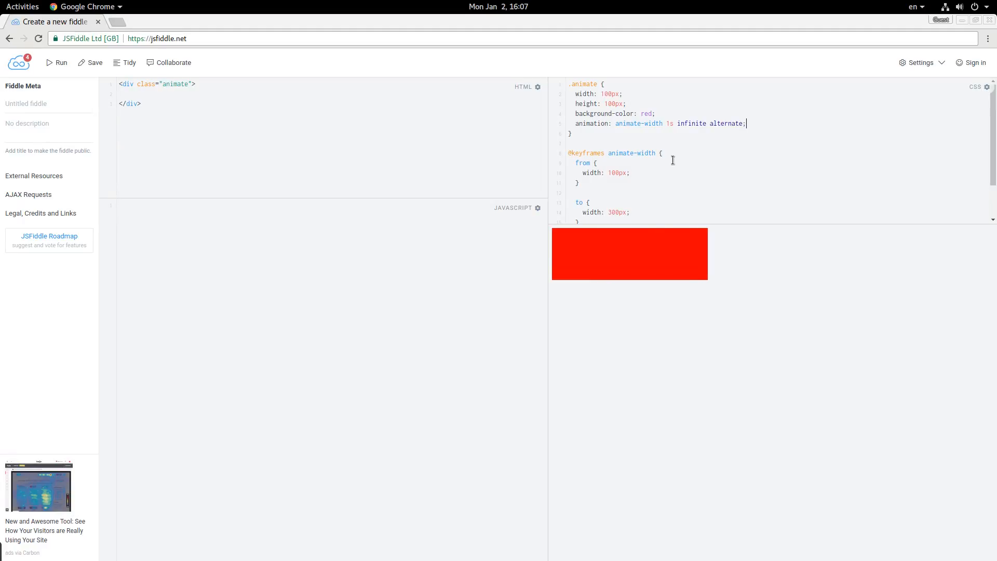
Add background-color: red to the from keyframe.
{"action": "scroll", "scroll_direction": "down", "scroll_amount": 3}
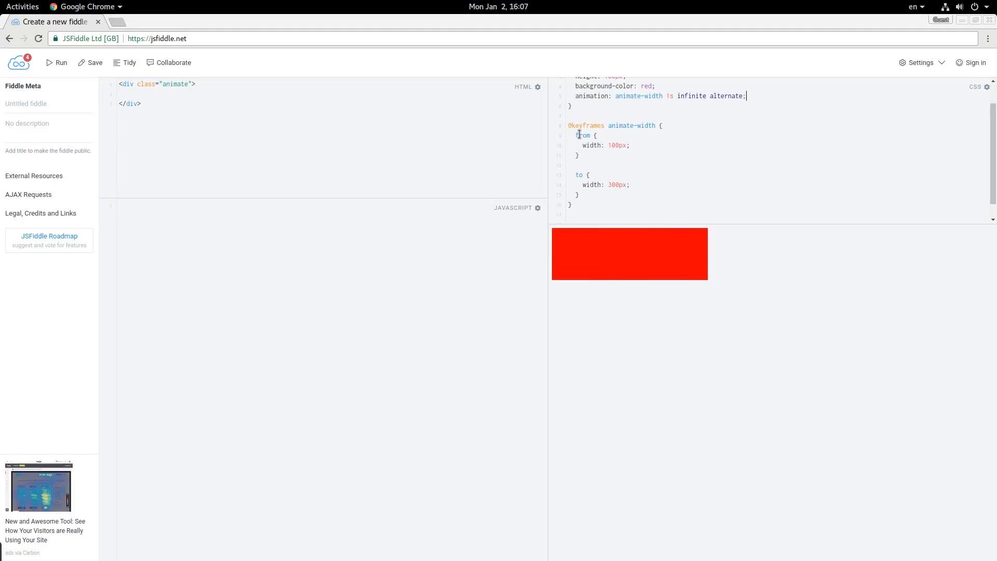
{"action": "double_click", "coordinate": [591, 145]}
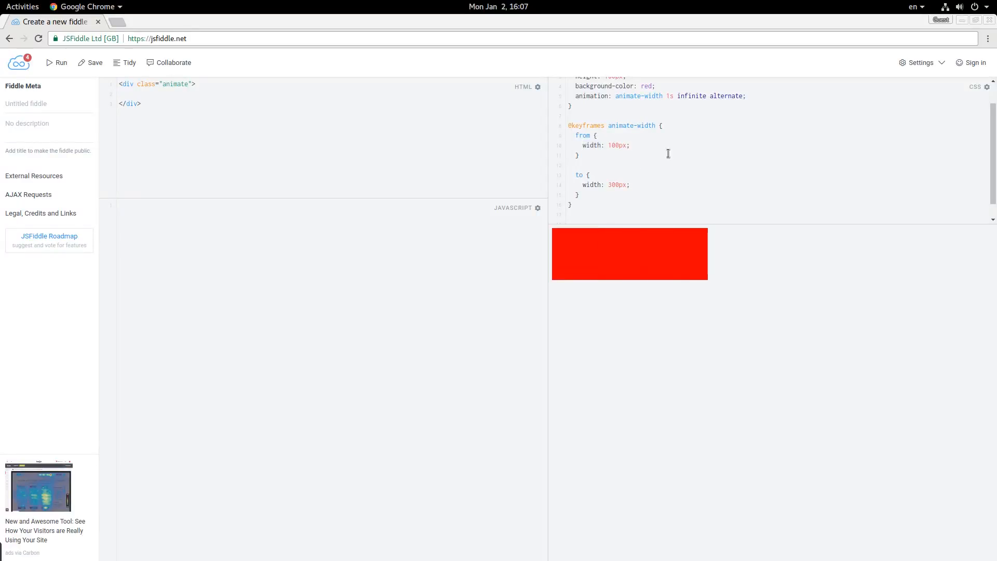
{"action": "type", "text": "background-c"}
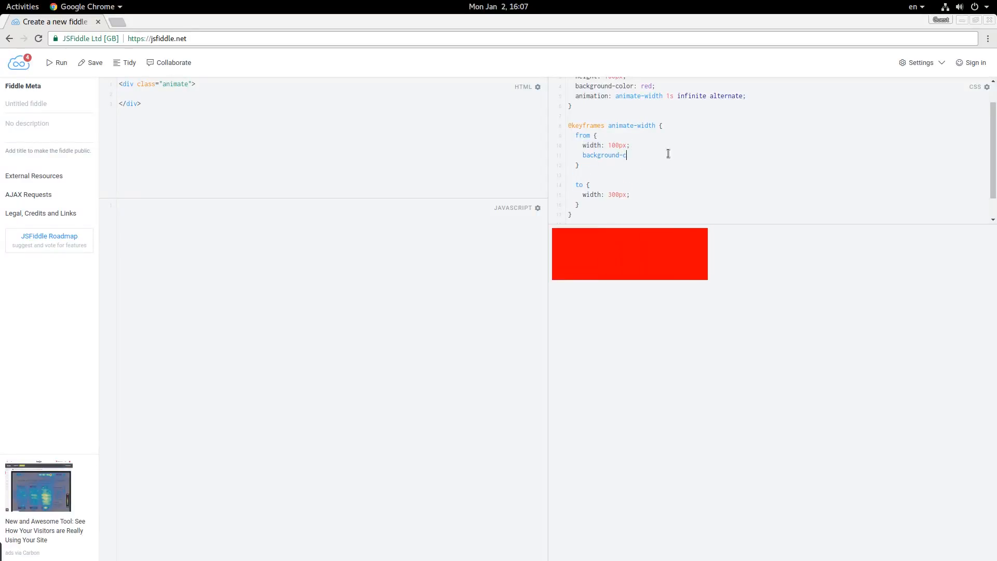
{"action": "type", "text": "olor: red;"}
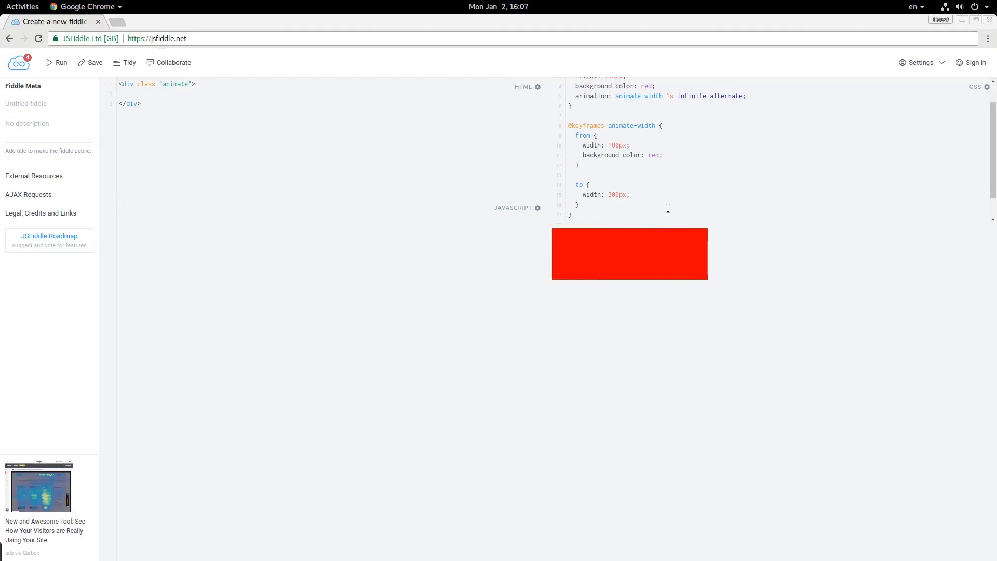
Add background-color: blue to the to keyframe.
{"action": "type", "text": "back"}
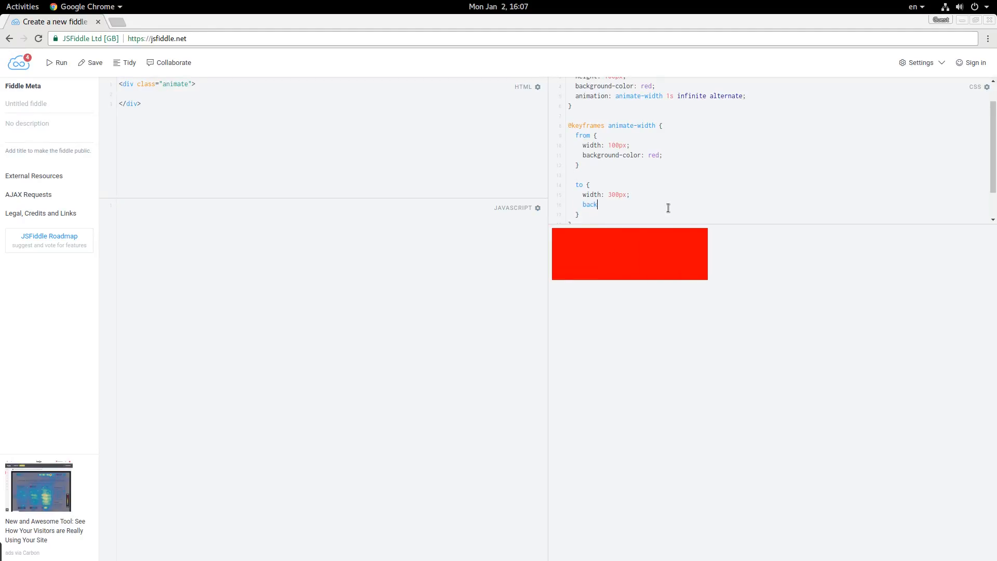
{"action": "type", "text": "ground-"}
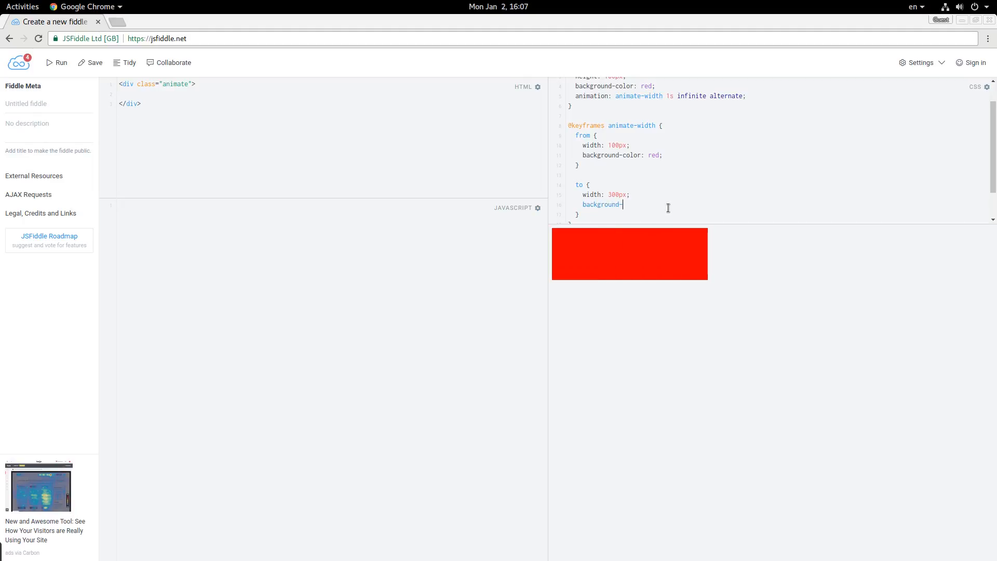
{"action": "type", "text": "color: blue;"}
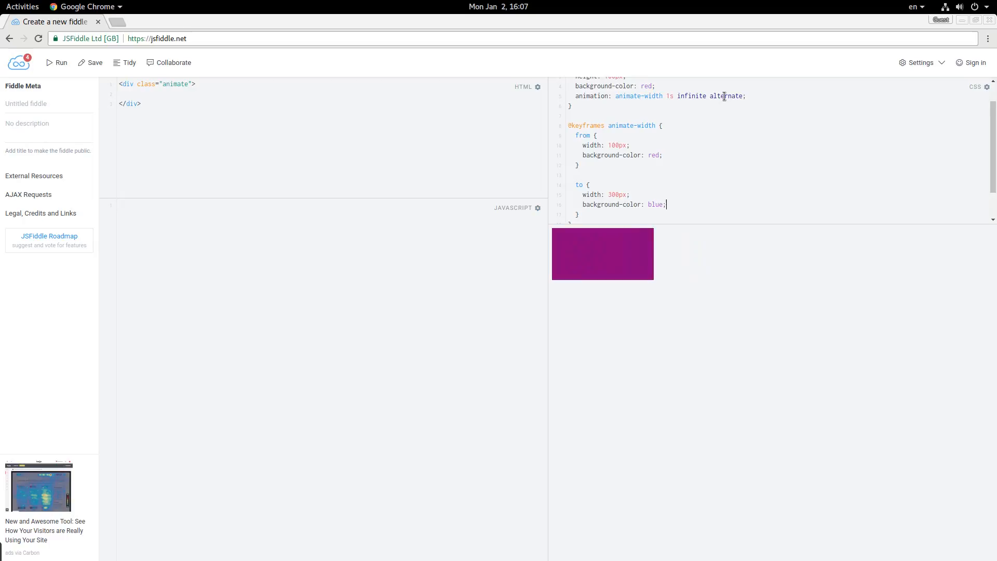
{"action": "key", "text": "BackSpace"}
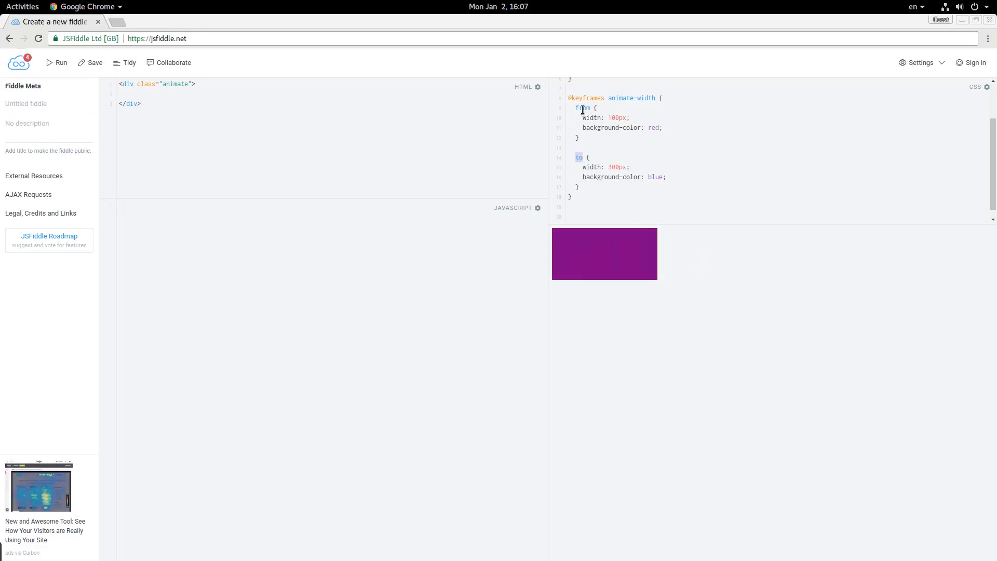
Replace the from and to keyframe selectors with 0% and 100%.
{"action": "type", "text": "0 {"}
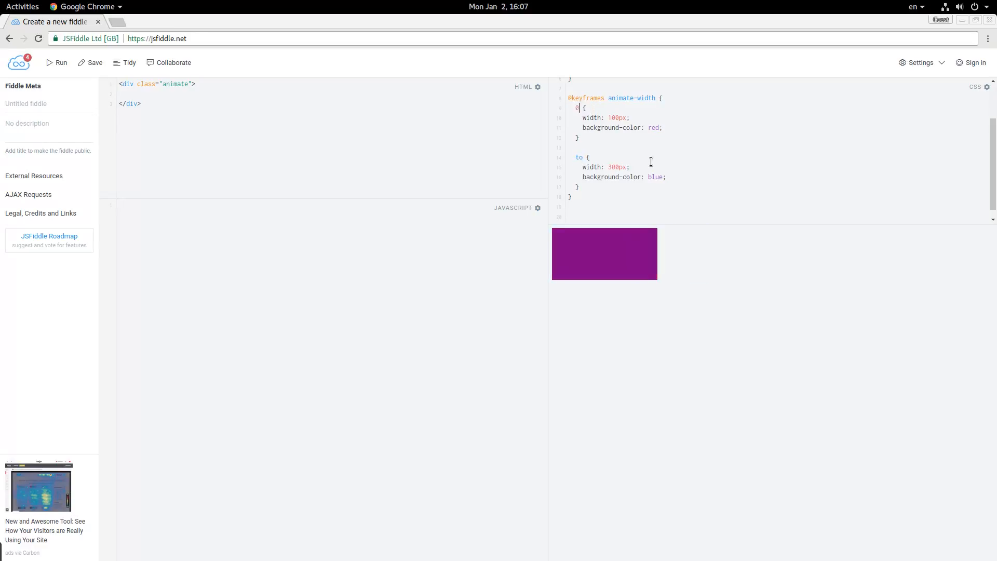
{"action": "type", "text": "%"}
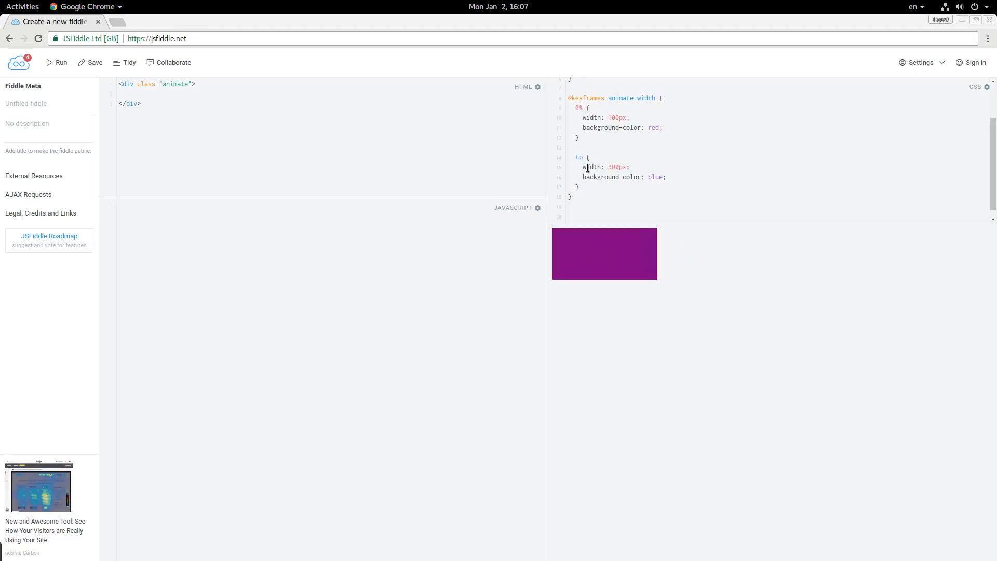
{"action": "type", "text": "100"}
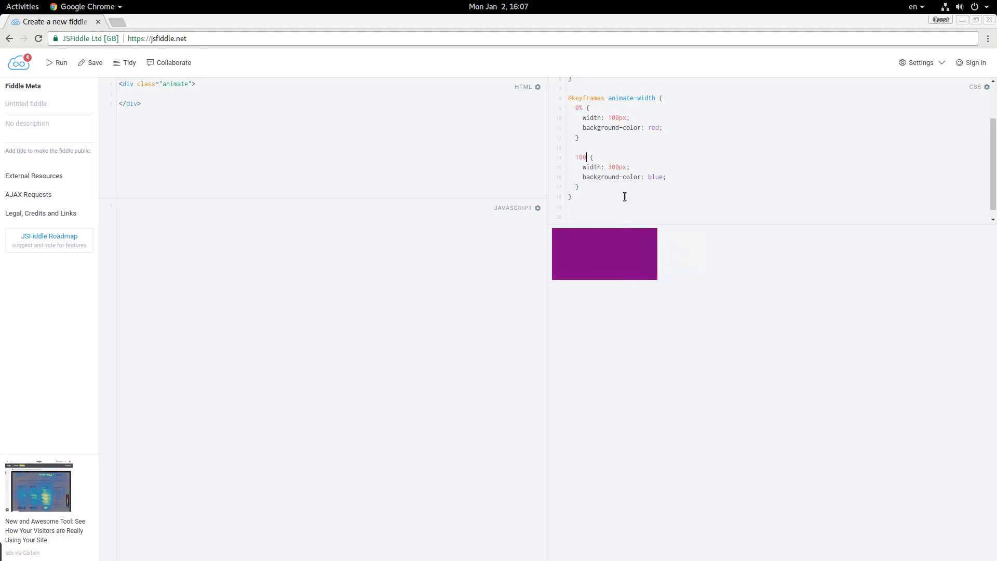
{"action": "type", "text": "%"}
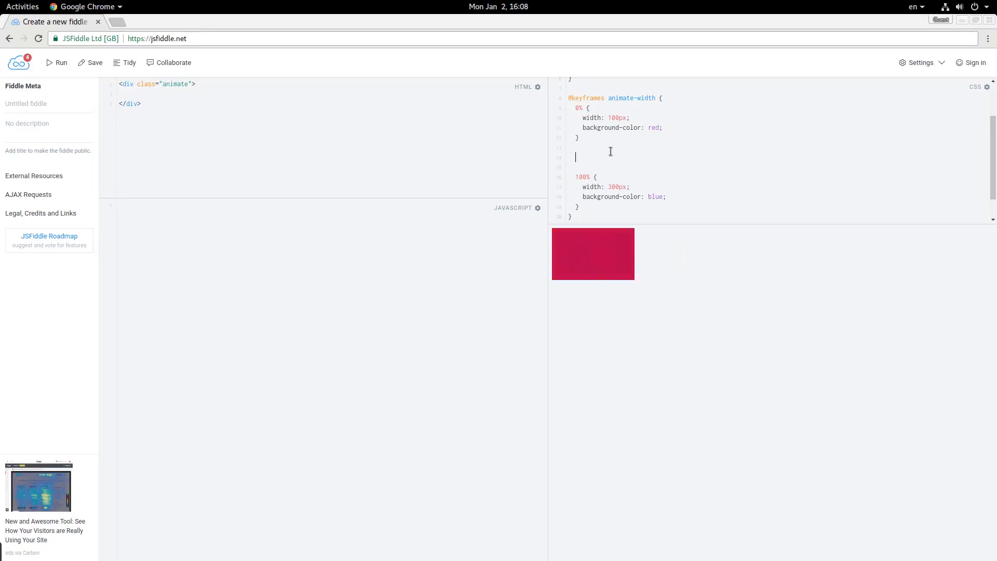
Insert a 50% keyframe with background-color: green between 0% and 100%.
{"action": "type", "text": "50%"}
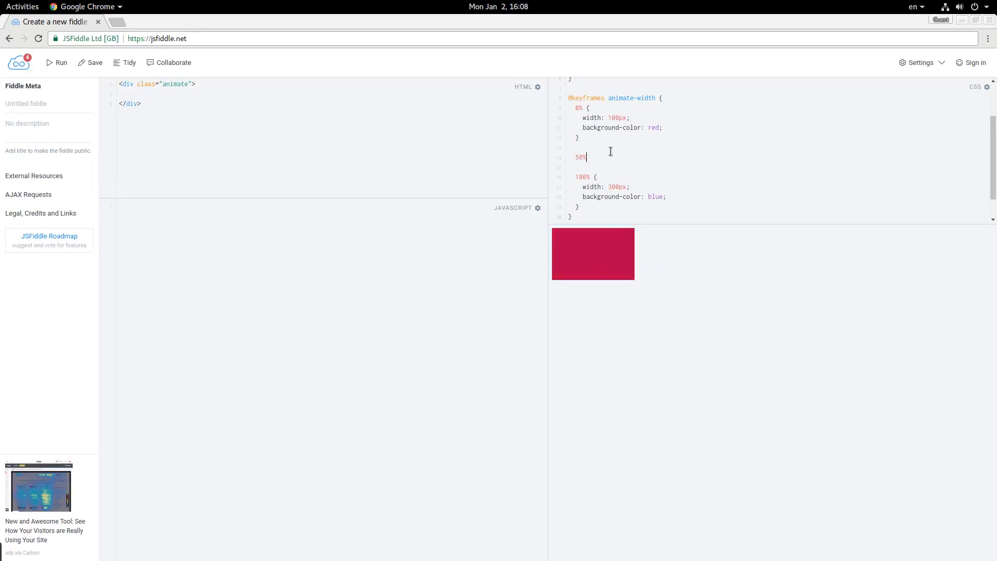
{"action": "type", "text": "{"}
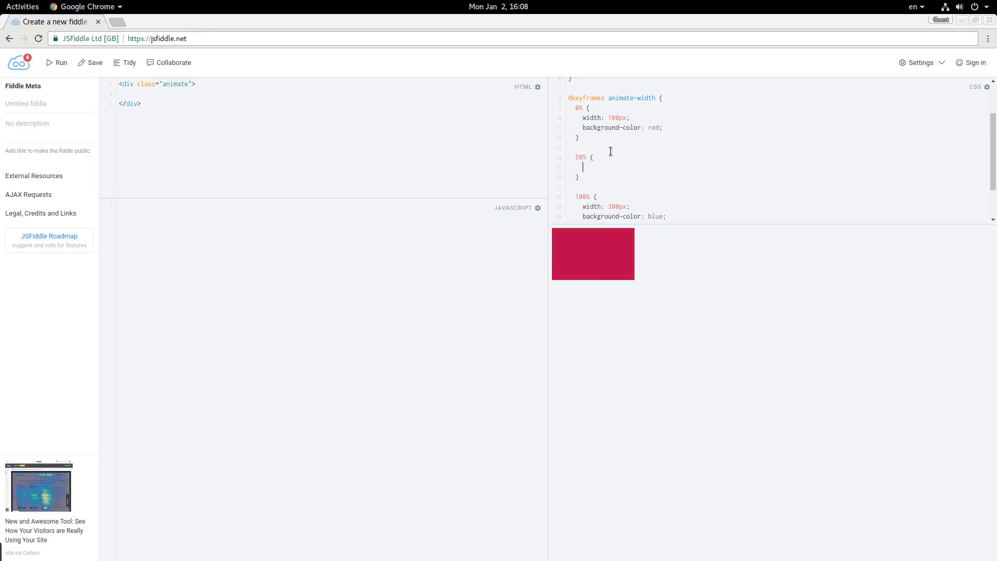
{"action": "type", "text": "background-co"}
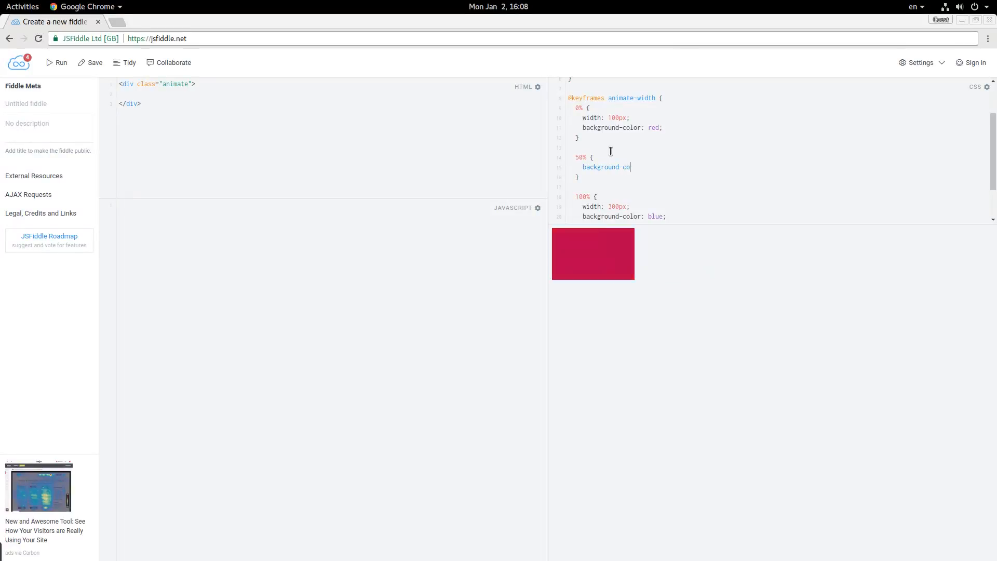
{"action": "type", "text": "gree"}
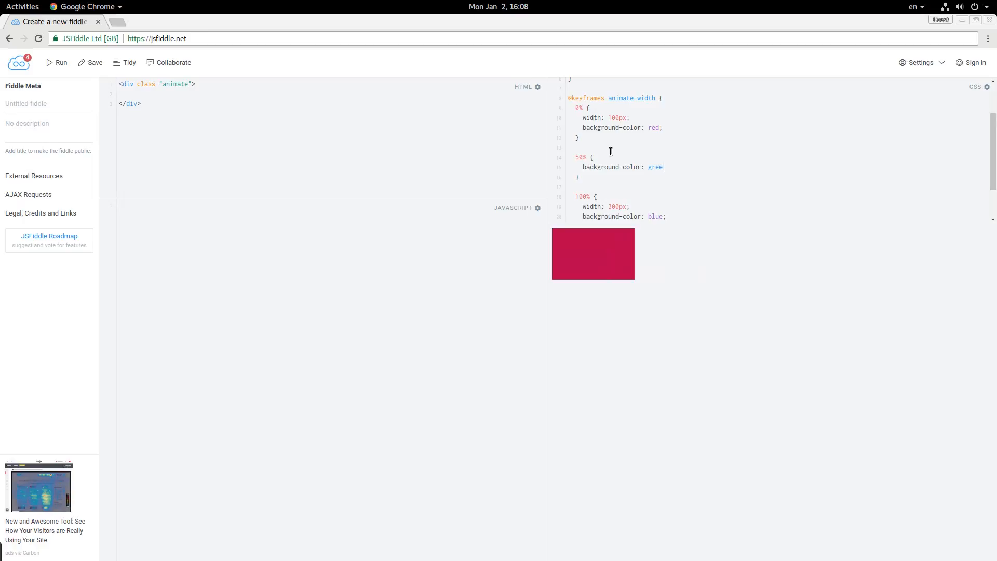
{"action": "type", "text": "n;"}
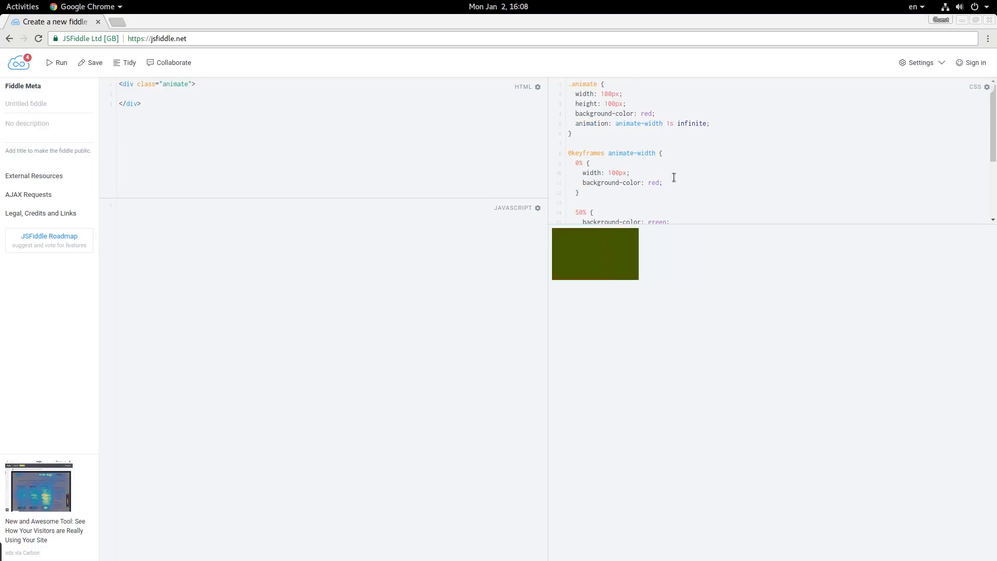
{"action": "scroll", "scroll_direction": "down", "scroll_amount": 3}
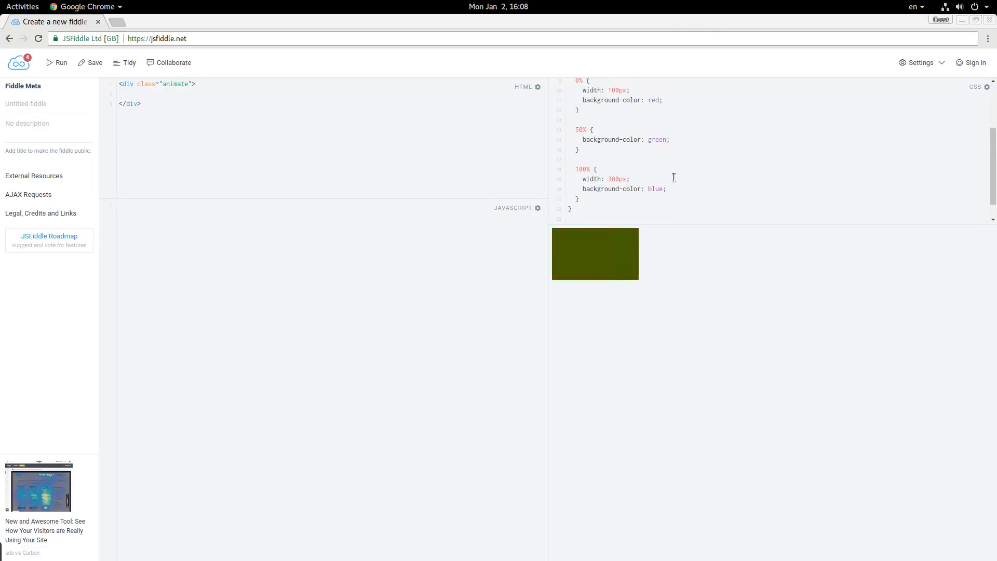